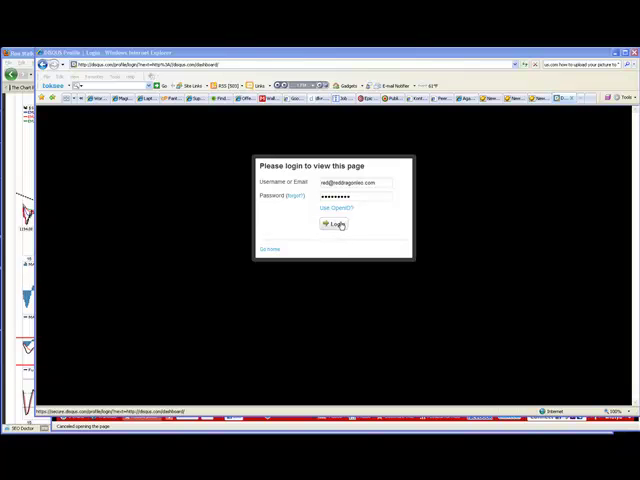
Step: Log in to the Disqus account so the dashboard with sites, followers and comments loads
left_click(334, 224)
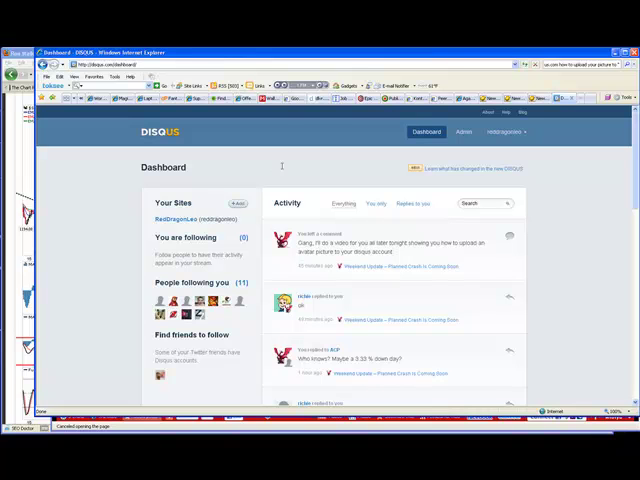
mouse_move(325, 167)
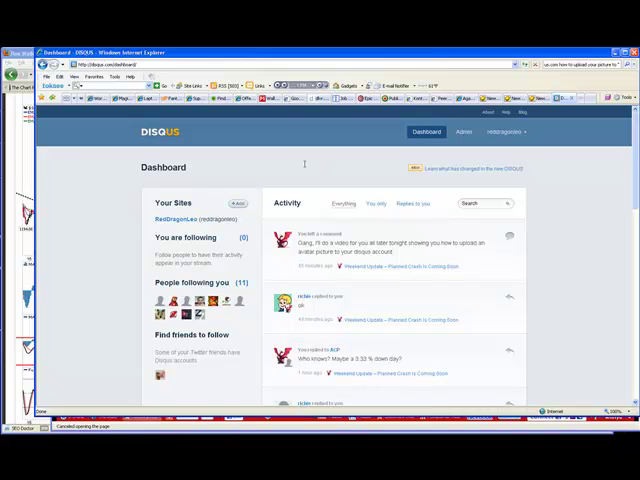
Step: View Red Dragon Leo's public profile, scrolling through its communities and connected services
left_click(504, 131)
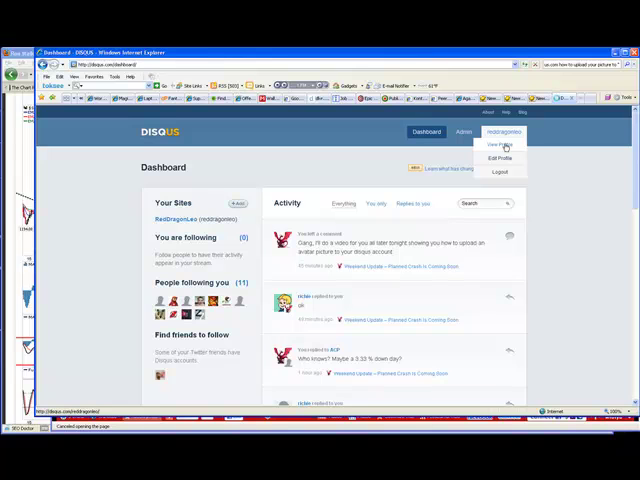
left_click(505, 145)
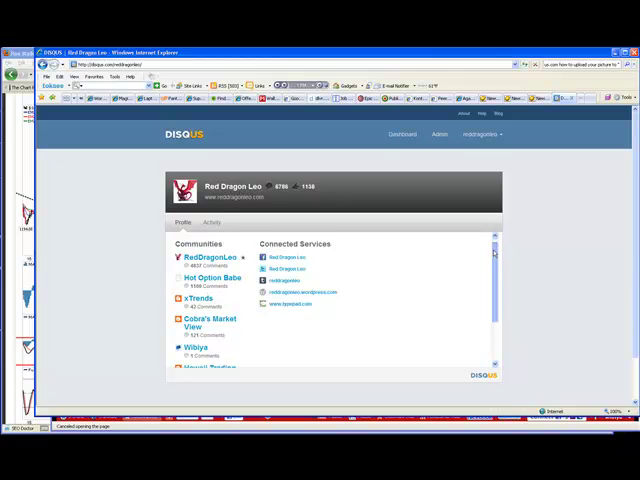
scroll("down", 3)
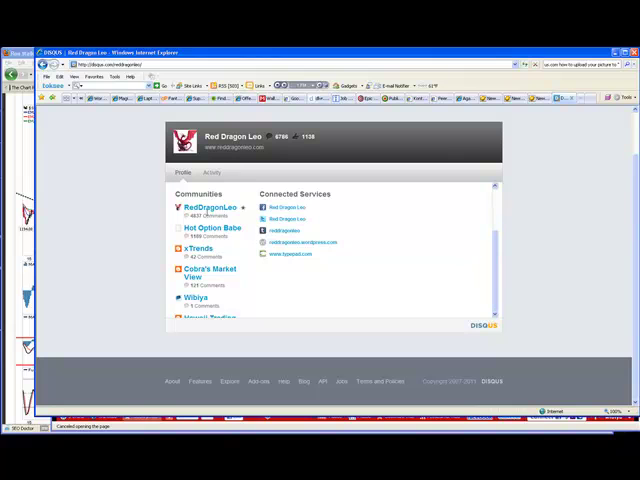
mouse_move(388, 288)
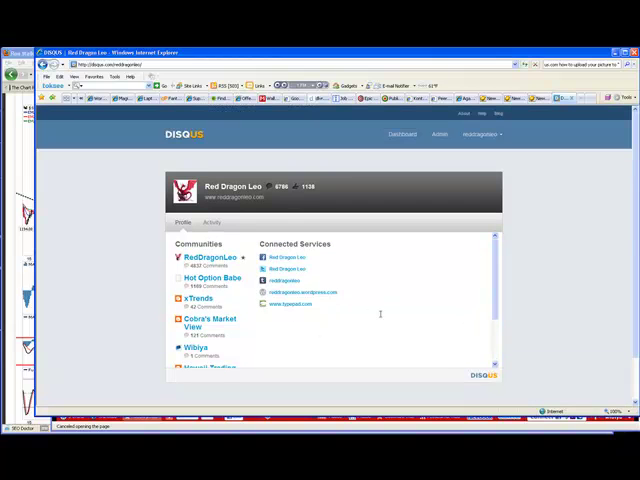
left_click(475, 134)
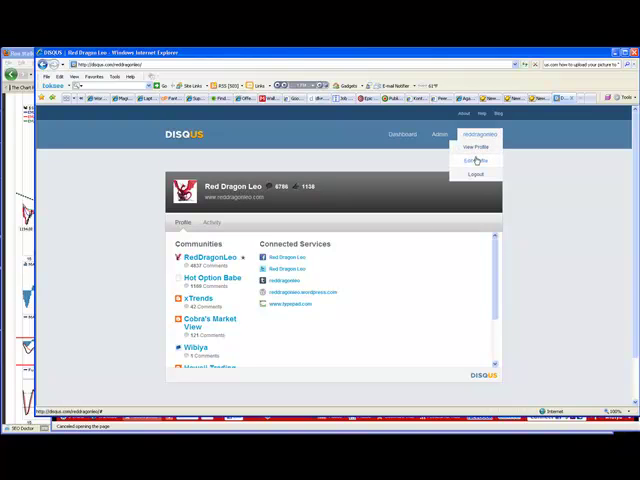
Step: Open Edit Profile and look over the Profile tab's full name and website details
left_click(475, 160)
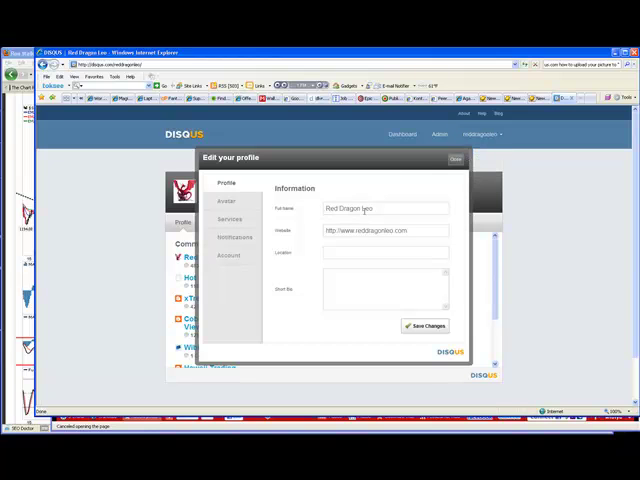
left_click(360, 208)
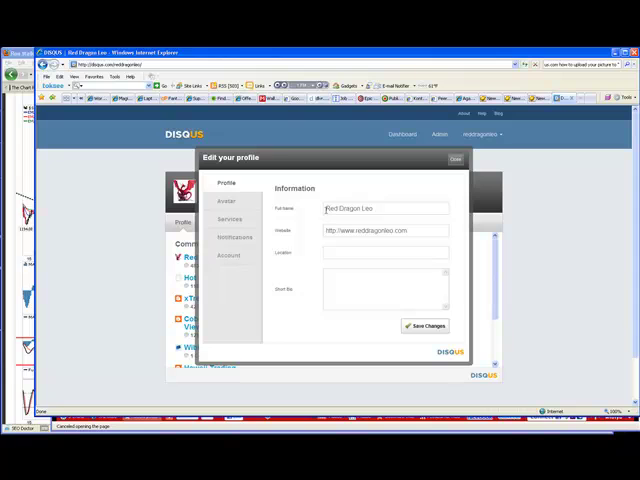
left_click(385, 208)
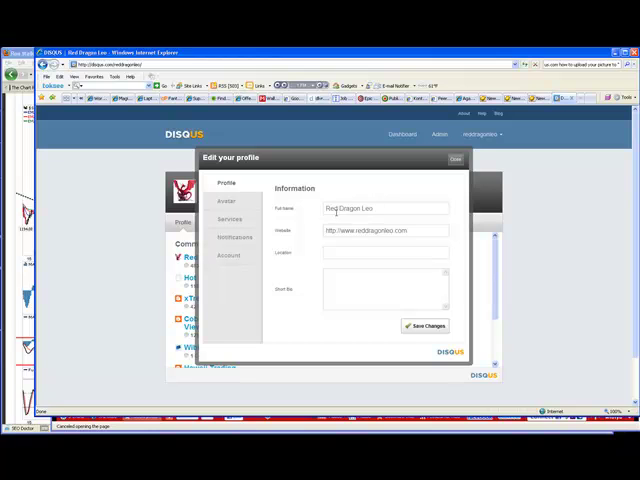
mouse_move(346, 197)
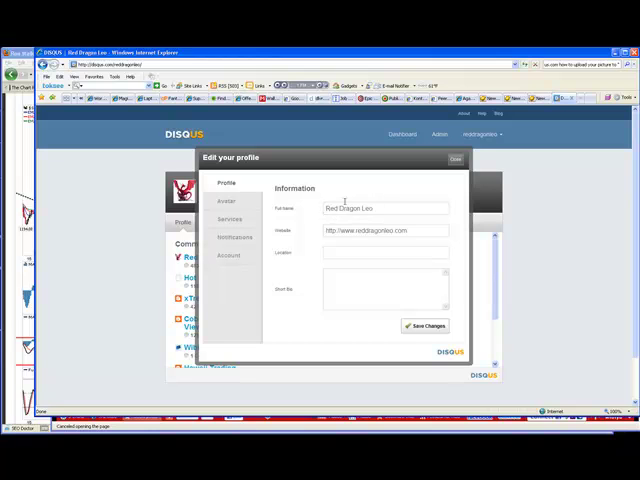
left_click(328, 208)
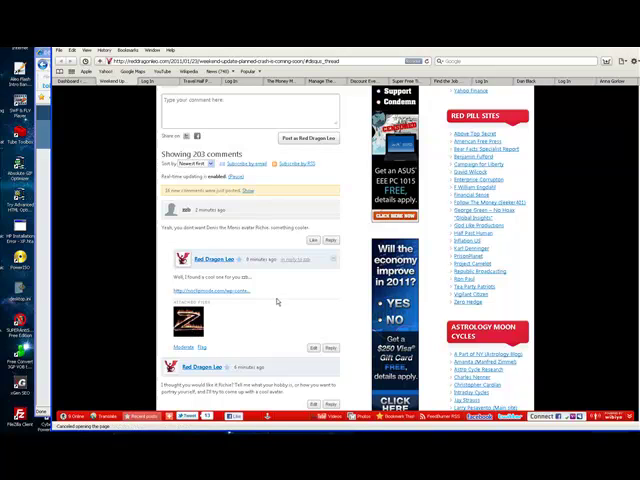
mouse_move(306, 278)
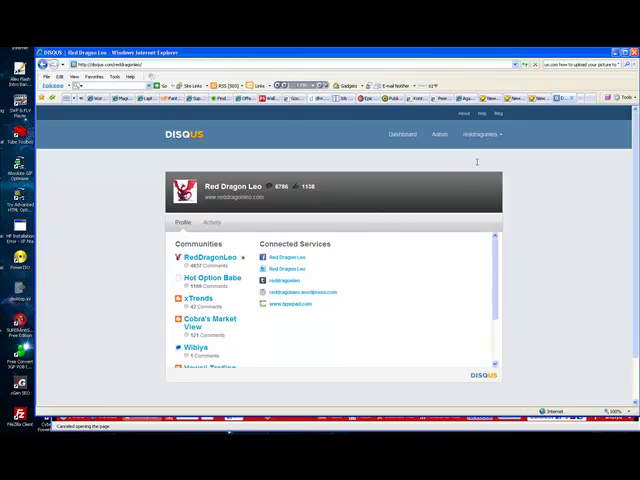
Step: Reopen the Edit your profile dialog from the username dropdown
left_click(472, 134)
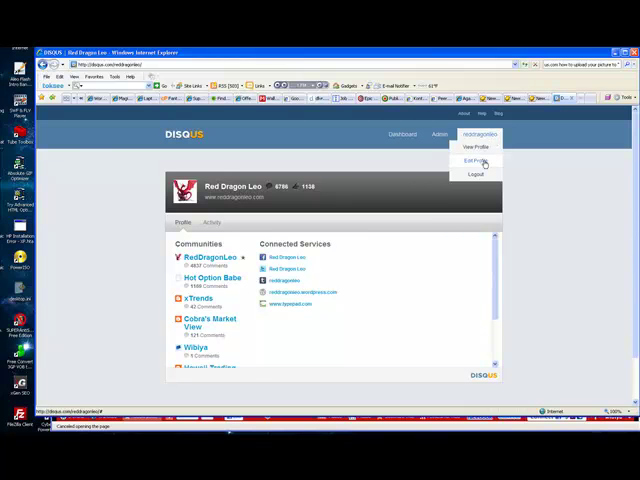
left_click(473, 160)
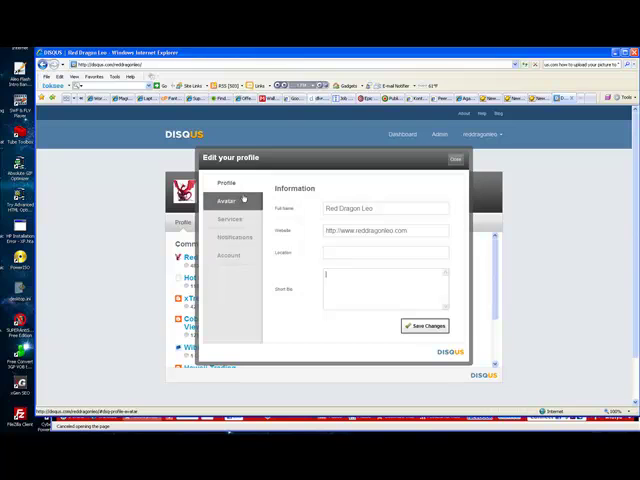
Step: Show the Avatar tab's picture options and browse for a new picture from the computer
left_click(229, 201)
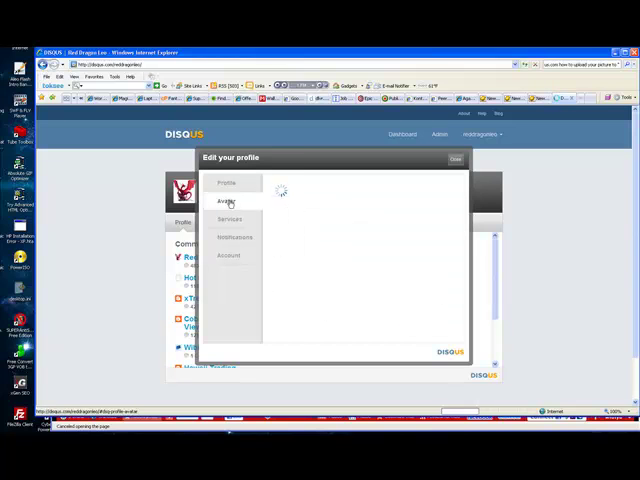
left_click(229, 201)
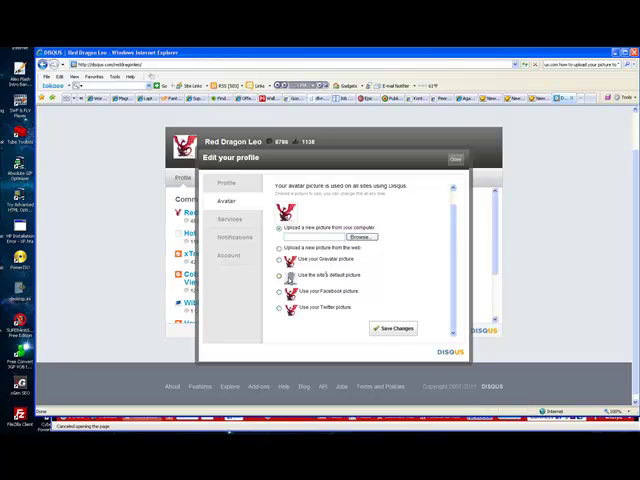
mouse_move(453, 278)
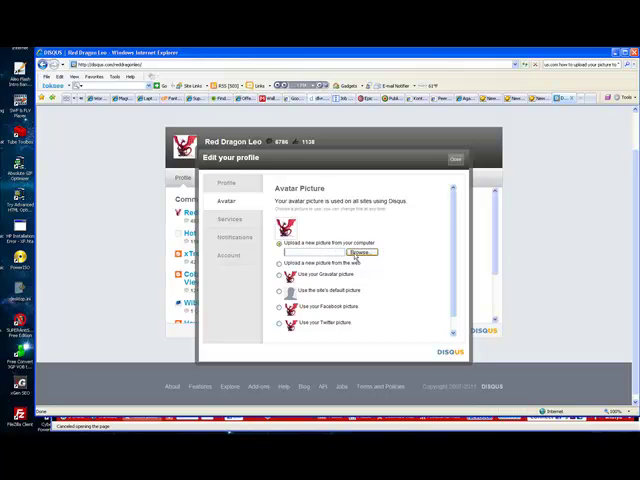
left_click(358, 252)
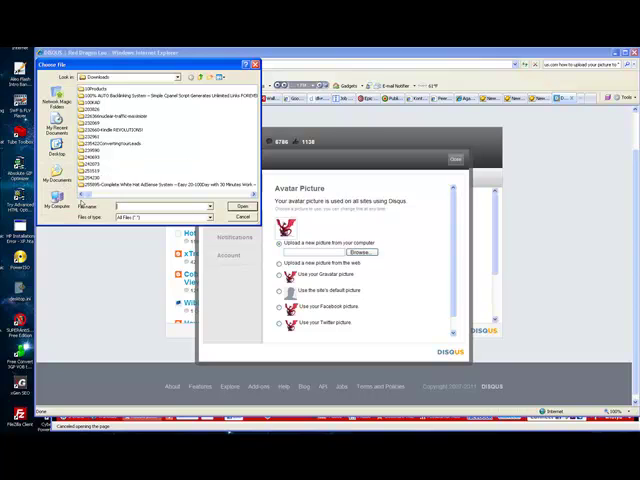
Step: Navigate the Choose File dialog to the folder holding the avatar image
left_click(158, 205)
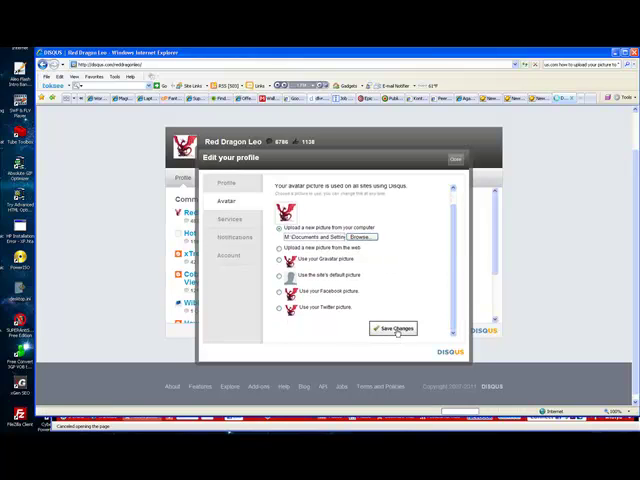
Step: Upload the flaming Z picture, crop it and save it as the avatar
left_click(393, 328)
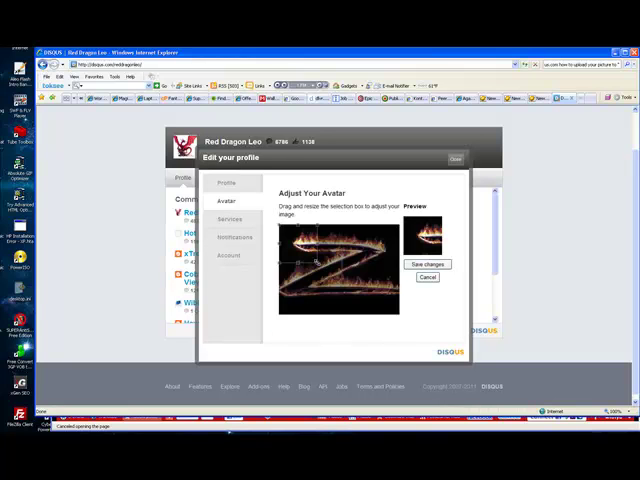
left_click_drag(315, 262, 378, 300)
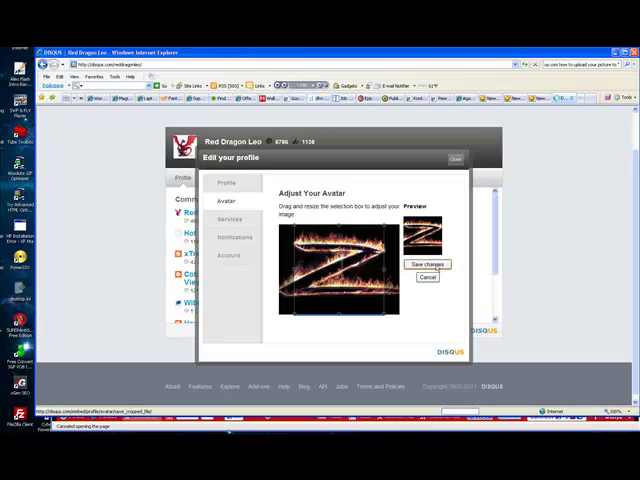
left_click(427, 264)
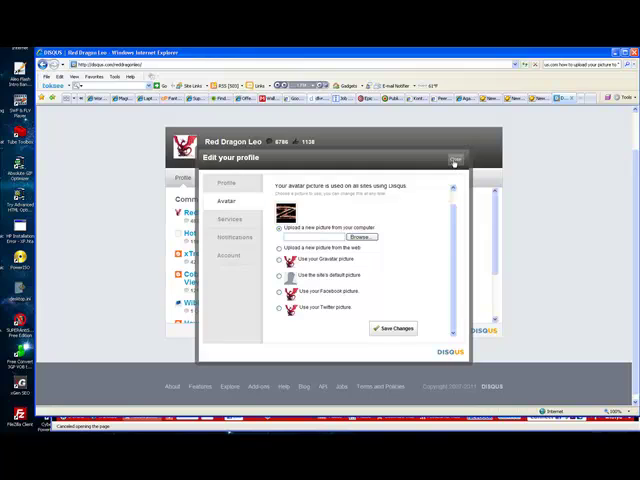
Step: Close the Edit your profile dialog to see the flaming Z avatar on the profile
left_click(455, 158)
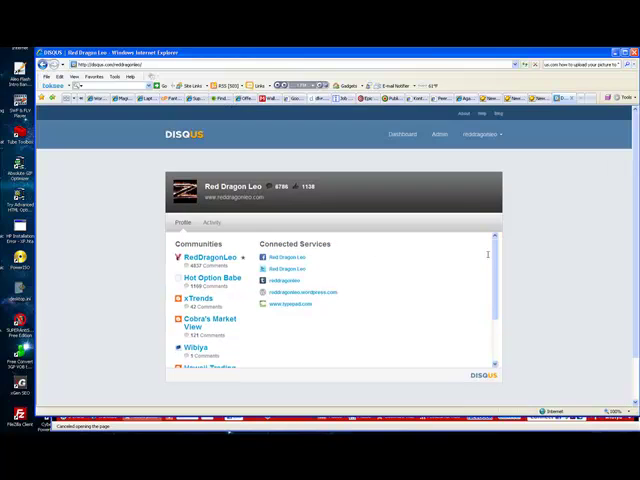
Step: Switch the avatar to 'Use your Gravatar picture' (red dragon) and save
left_click(495, 148)
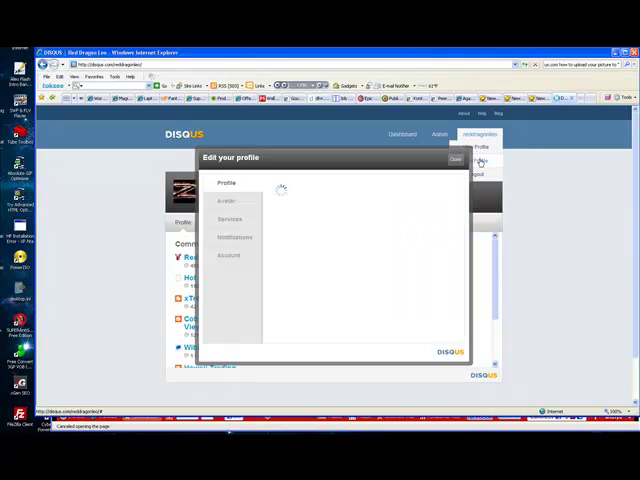
left_click(228, 201)
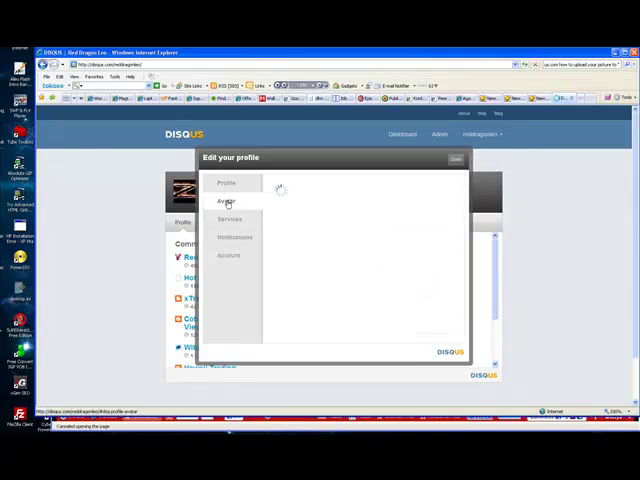
left_click(227, 201)
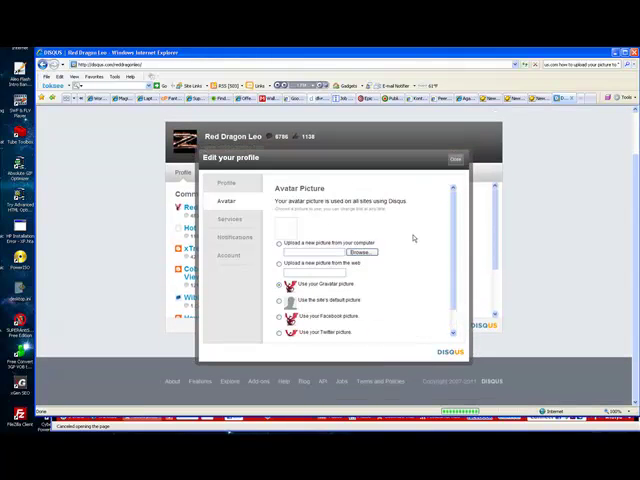
left_click(455, 158)
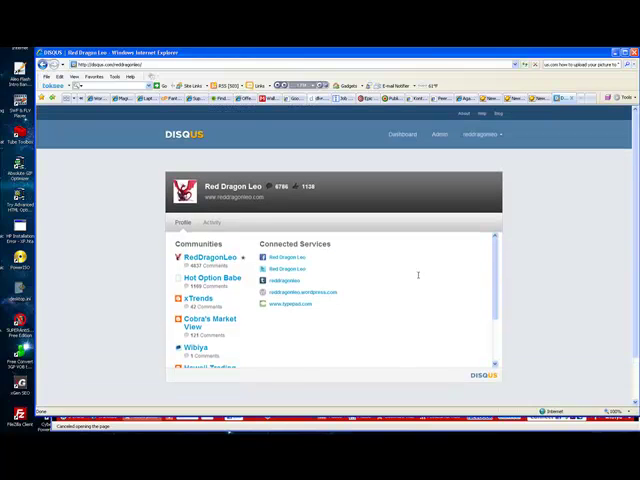
mouse_move(415, 280)
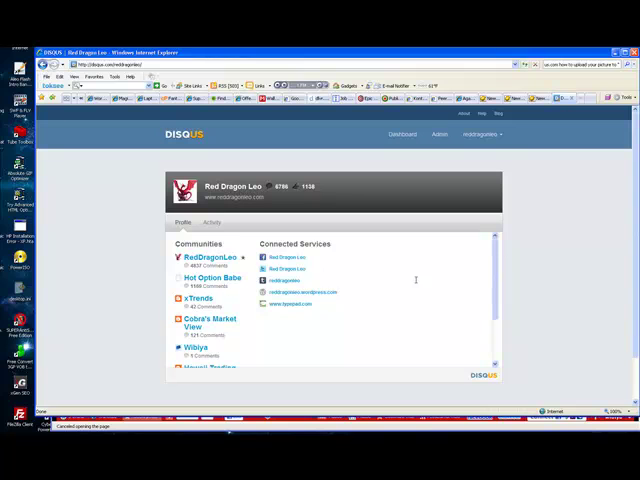
Step: Reopen Edit Profile, select the website URL, then return to the blog's comment thread
left_click(473, 134)
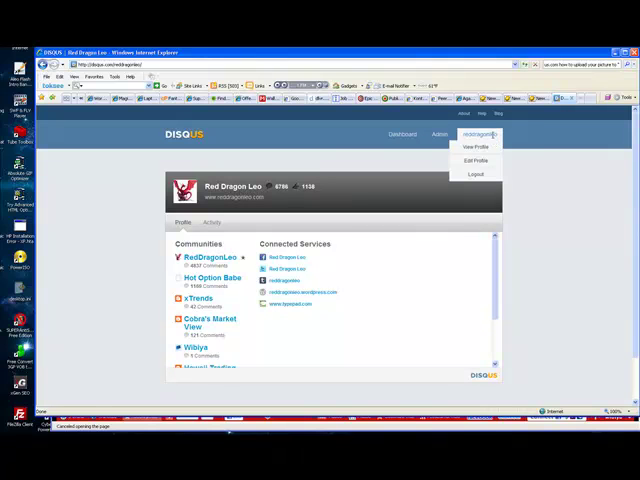
mouse_move(473, 147)
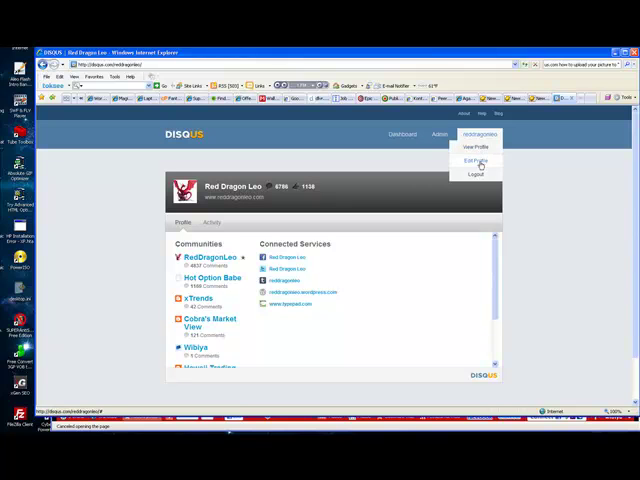
mouse_move(476, 147)
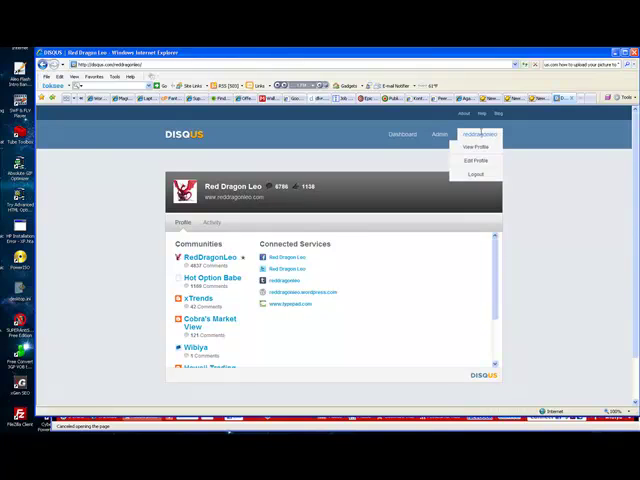
left_click(475, 160)
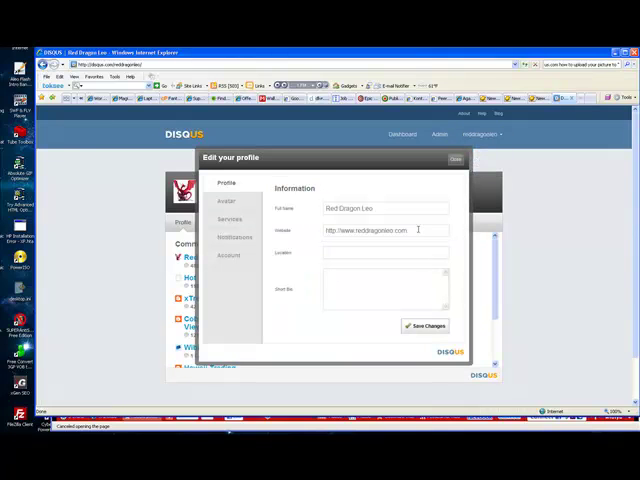
triple_click(385, 230)
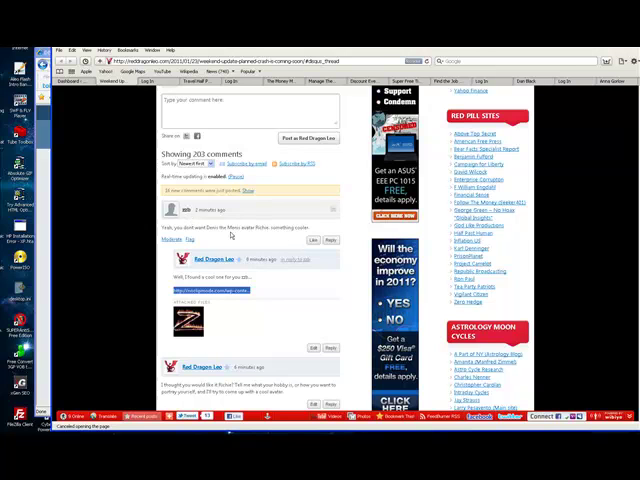
scroll("down", 3)
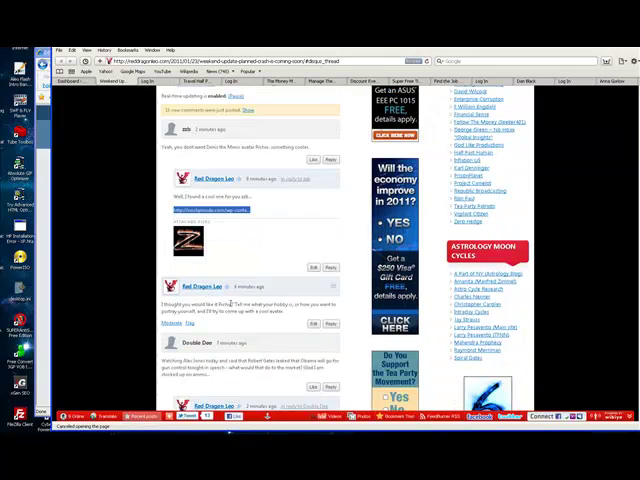
scroll("down", 3)
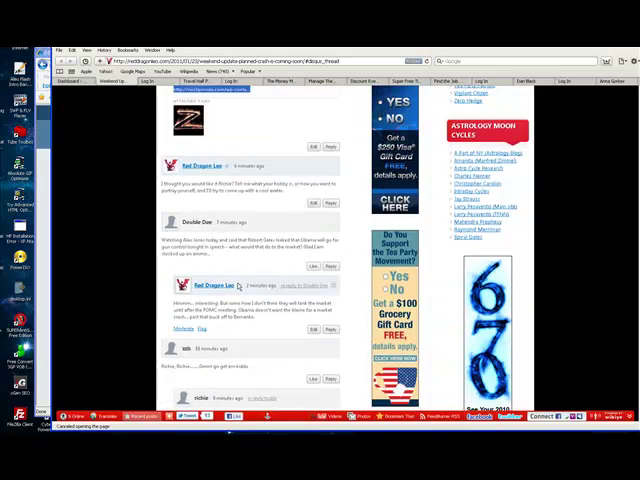
scroll("down", 3)
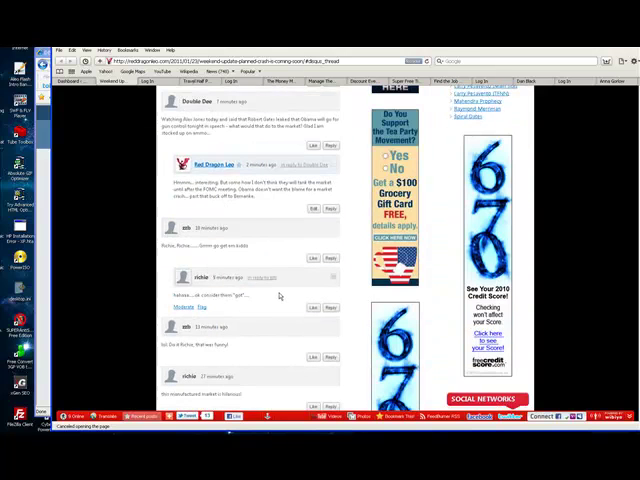
scroll("down", 3)
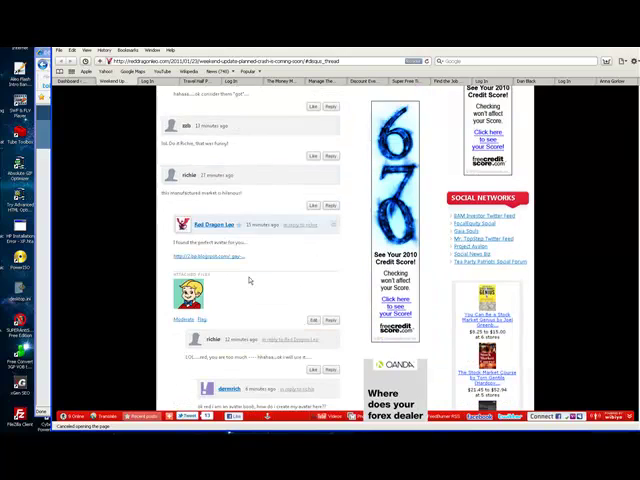
scroll("down", 3)
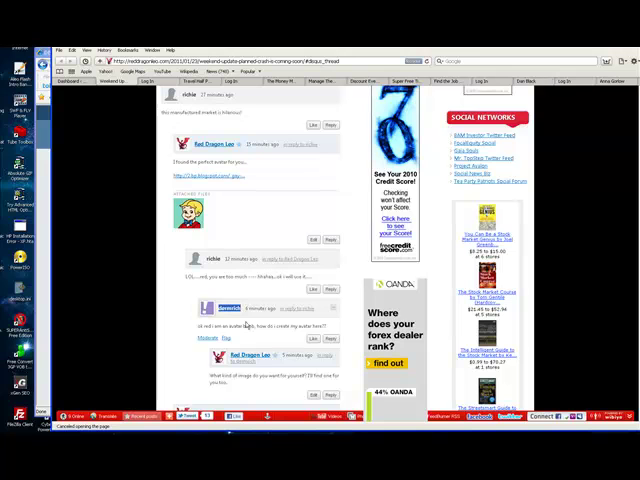
scroll("down", 3)
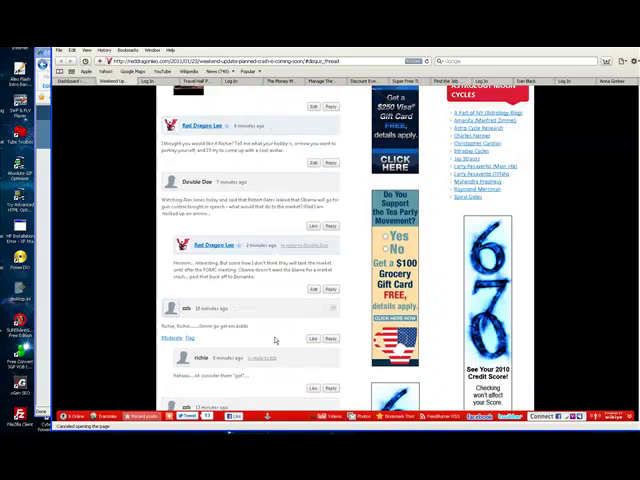
scroll("up", 3)
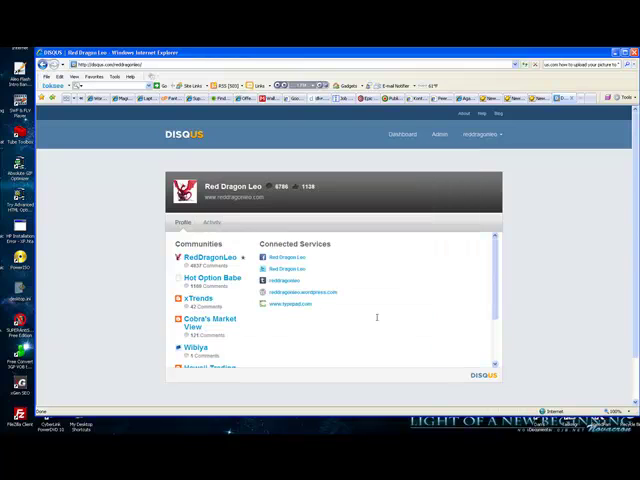
mouse_move(378, 317)
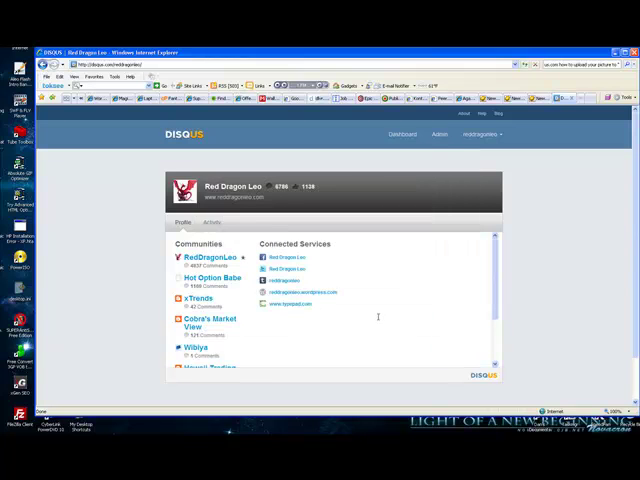